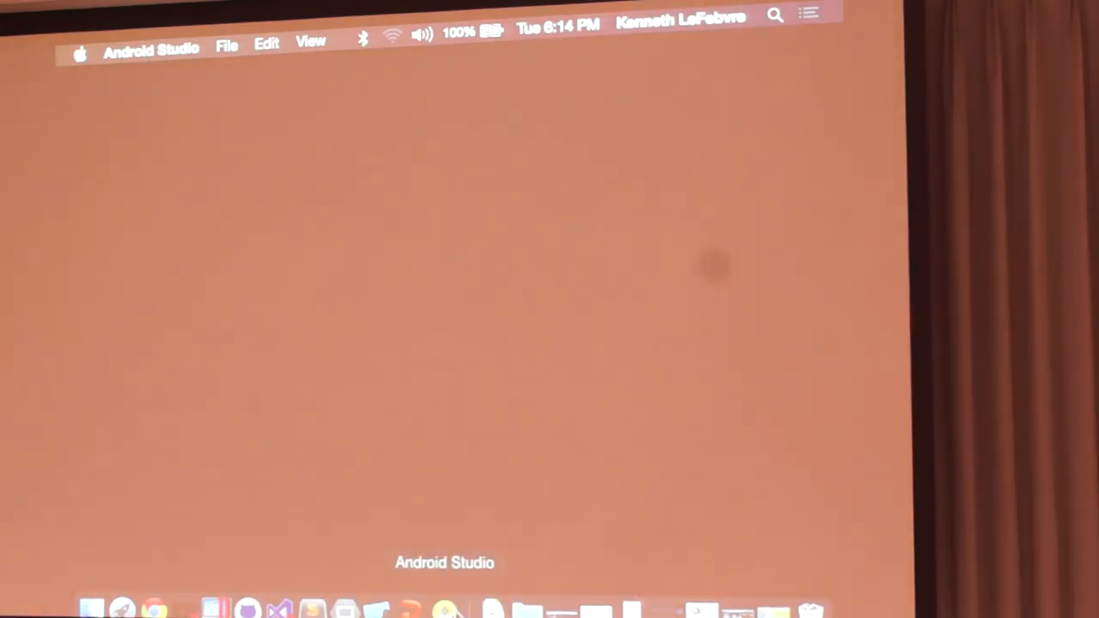
Step: Bring up Android Studio and let it start loading the Xamarin Android project
{"action": "right_click", "coordinate": [446, 610]}
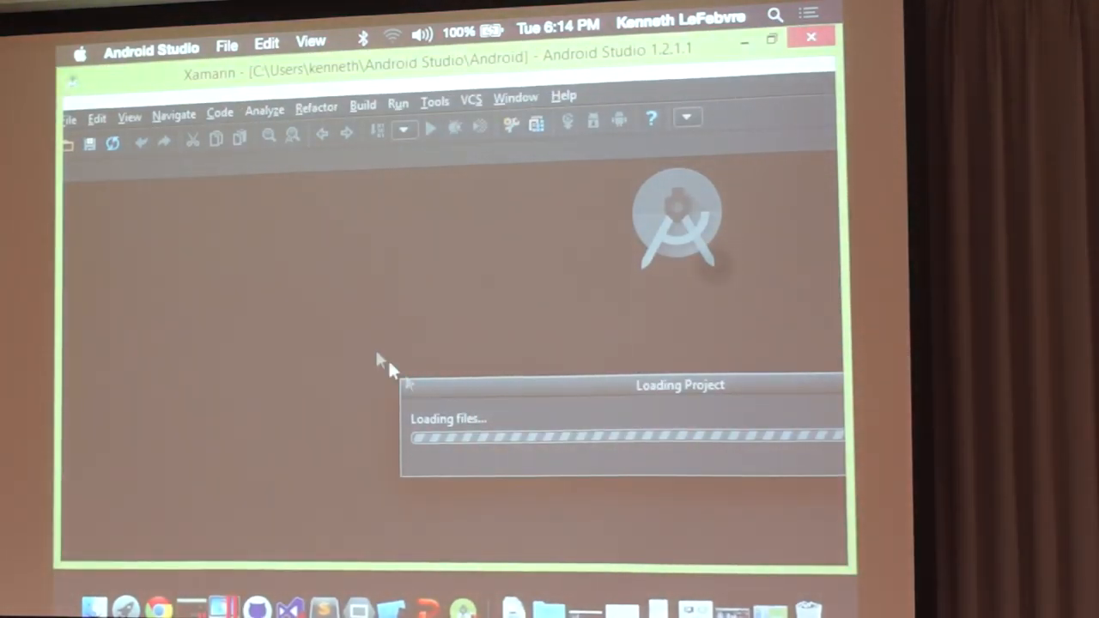
{"action": "mouse_move", "coordinate": [492, 582]}
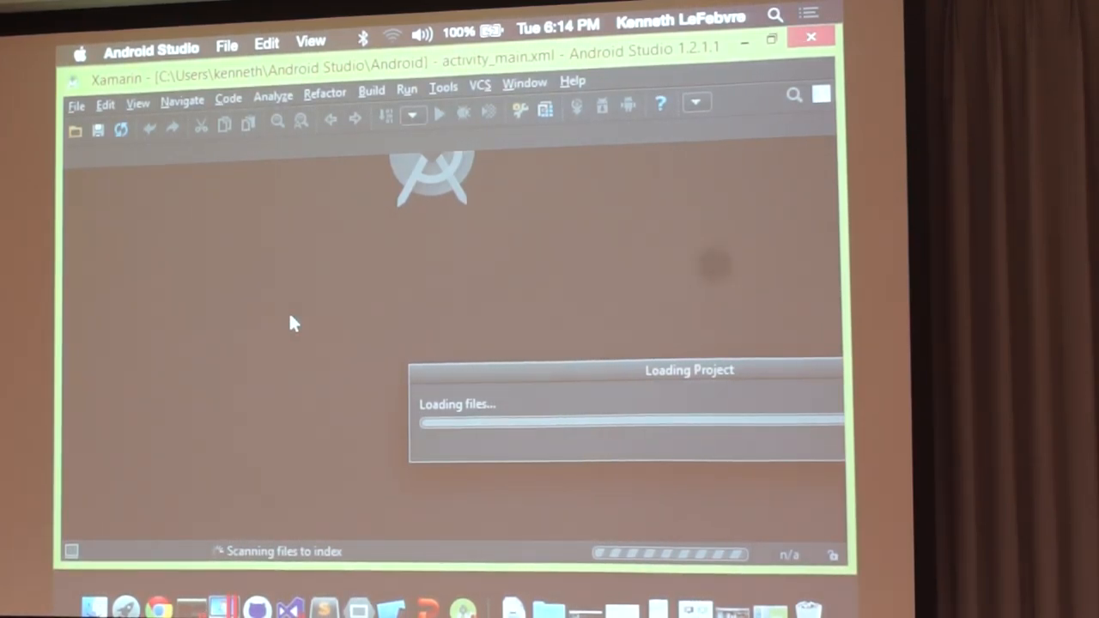
{"action": "mouse_move", "coordinate": [281, 335]}
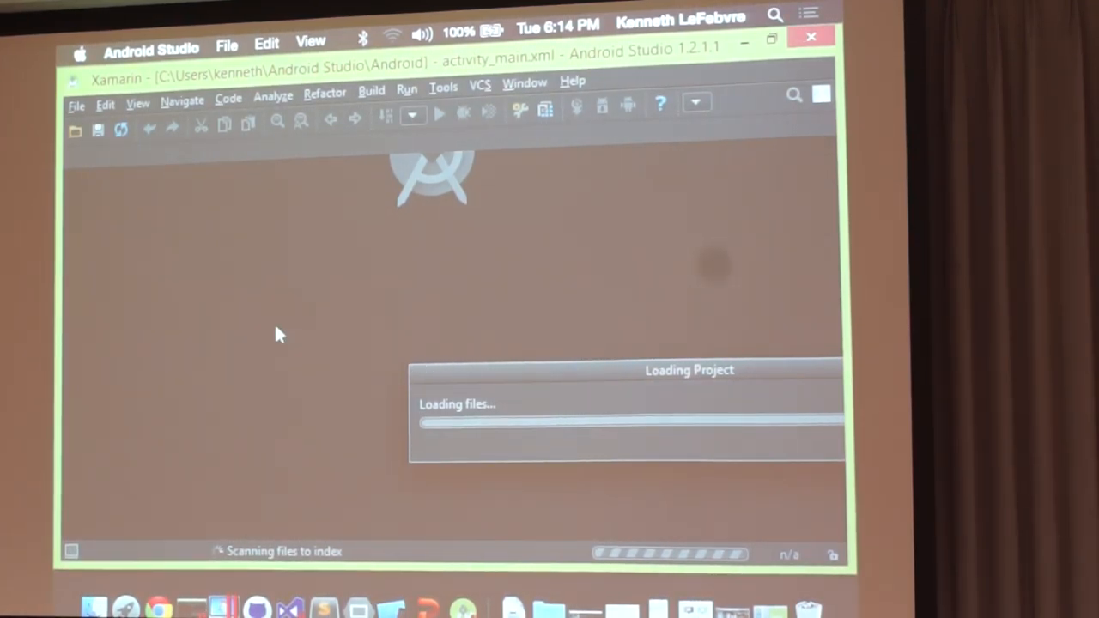
{"action": "mouse_move", "coordinate": [620, 567]}
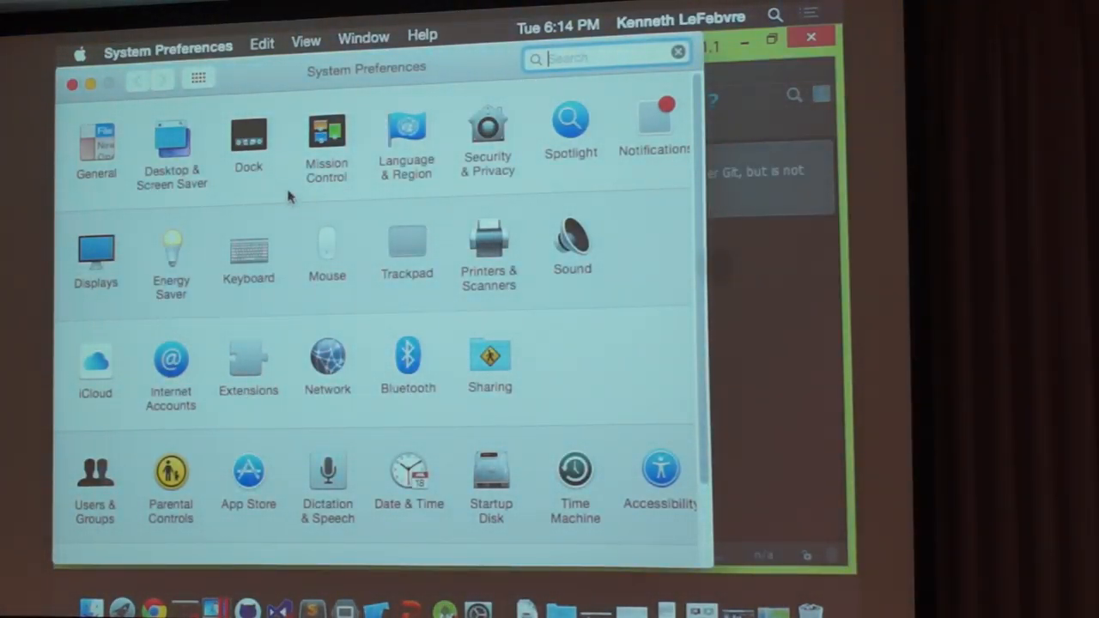
{"action": "left_click", "coordinate": [95, 249]}
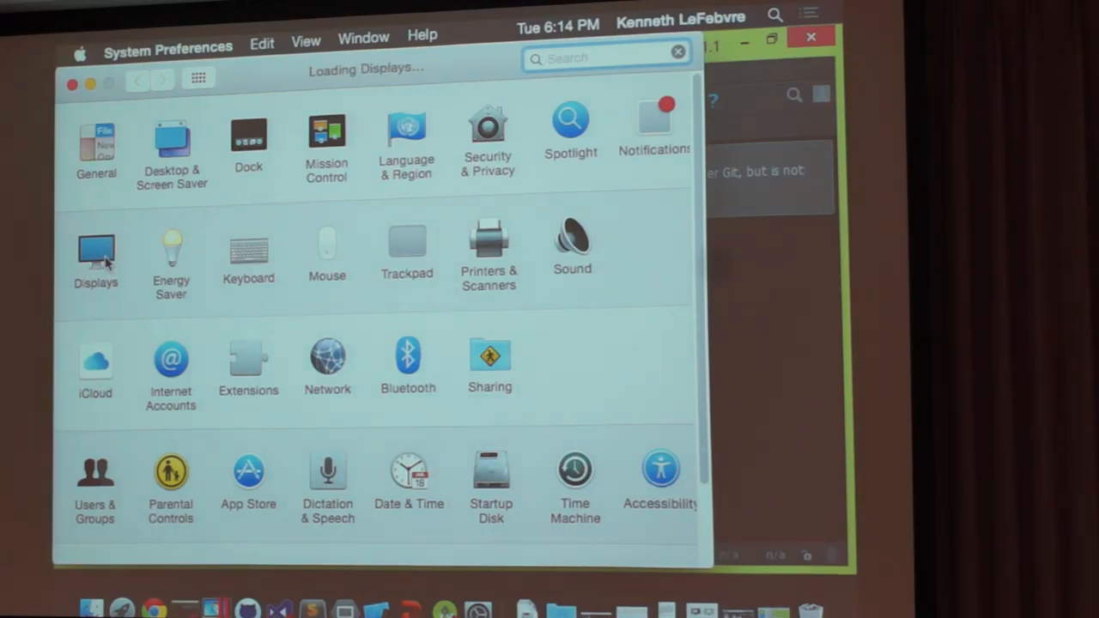
{"action": "left_click", "coordinate": [95, 250]}
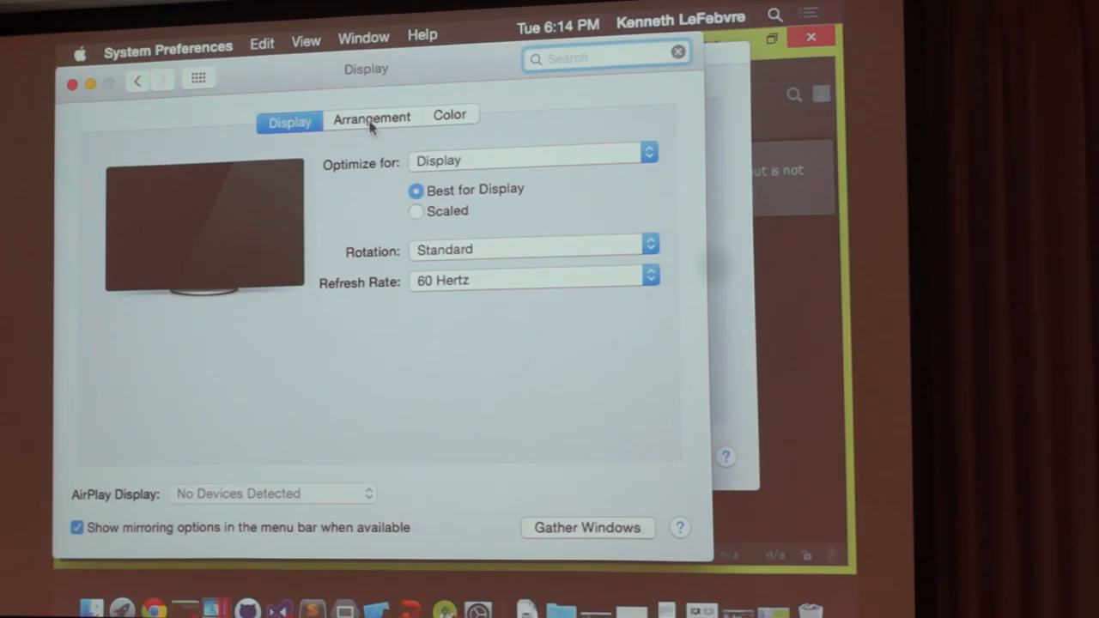
{"action": "left_click", "coordinate": [371, 117]}
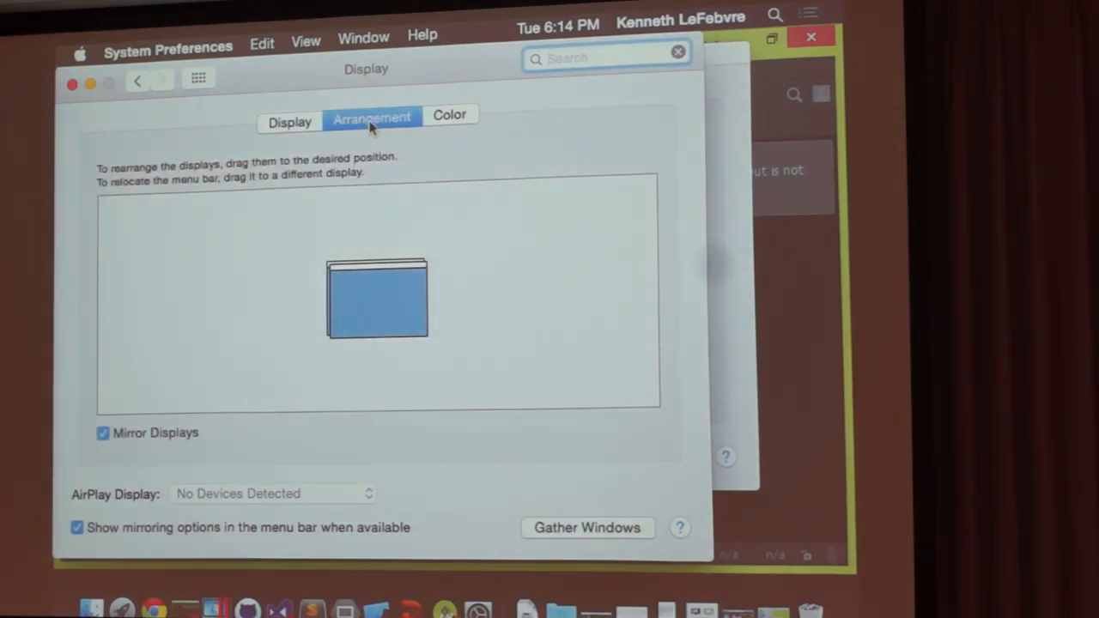
{"action": "left_click", "coordinate": [450, 114]}
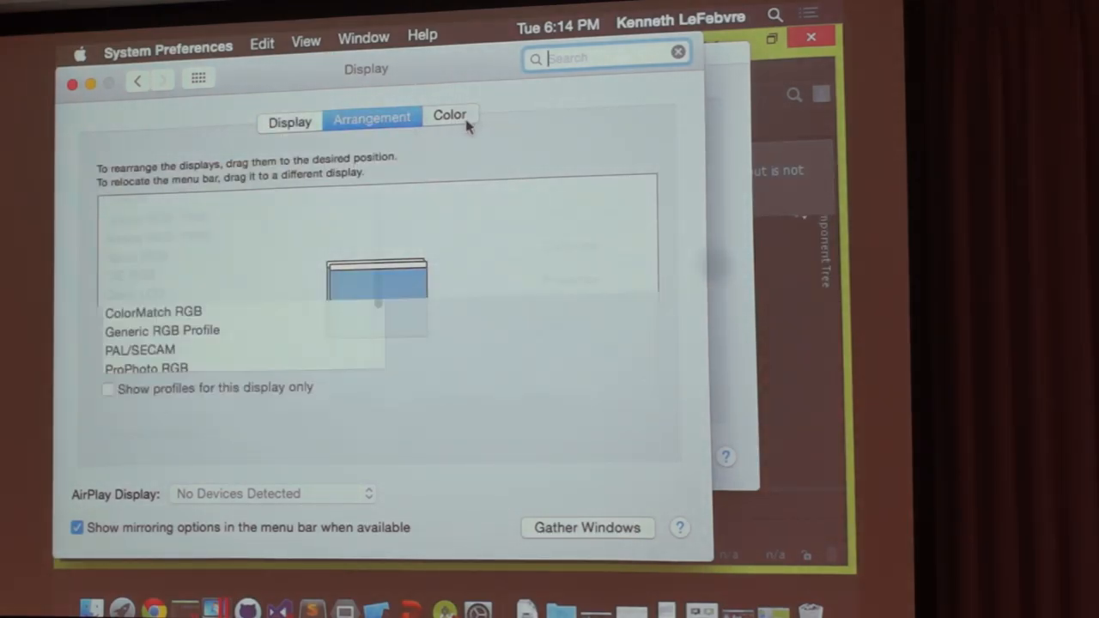
{"action": "left_click", "coordinate": [289, 117]}
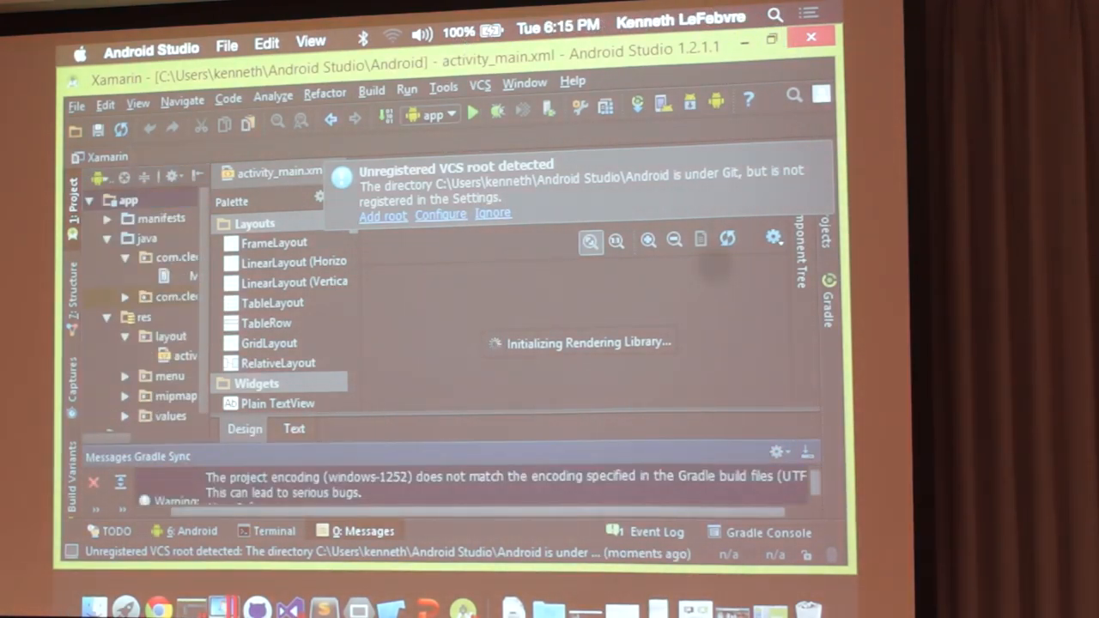
{"action": "left_click", "coordinate": [84, 49]}
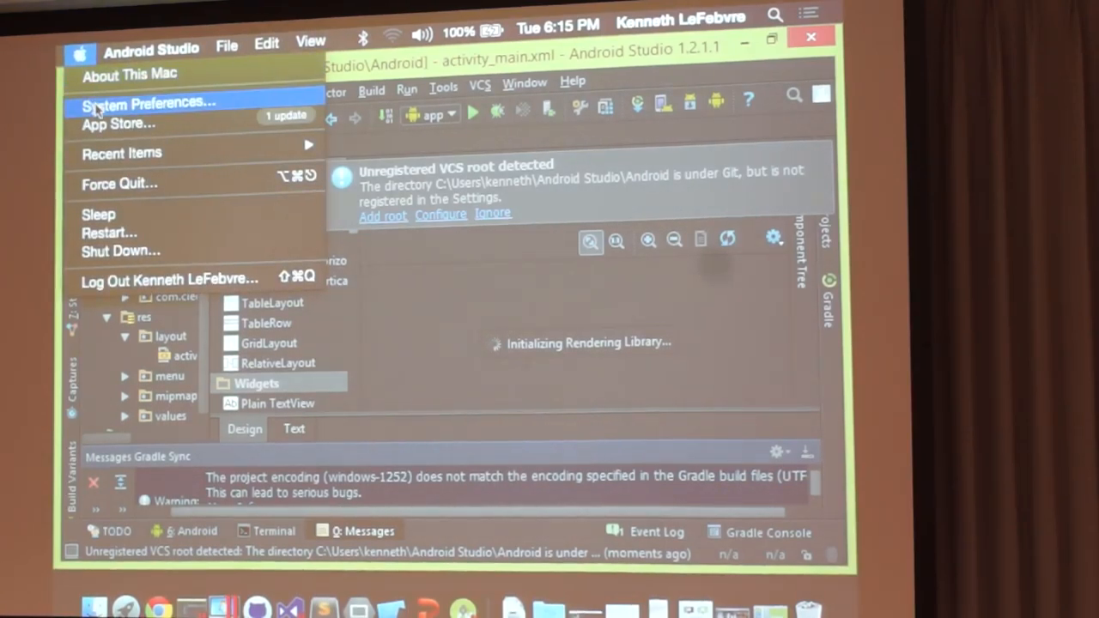
{"action": "left_click", "coordinate": [146, 103]}
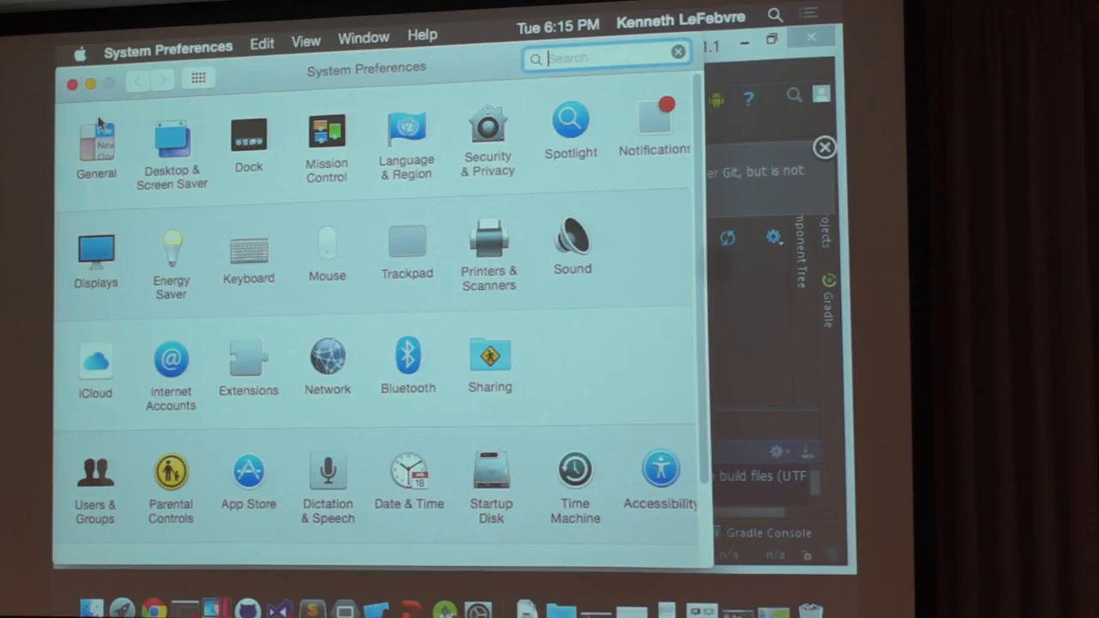
Step: Check the display arrangement and return the laptop screen to its best resolution
{"action": "left_click", "coordinate": [95, 256]}
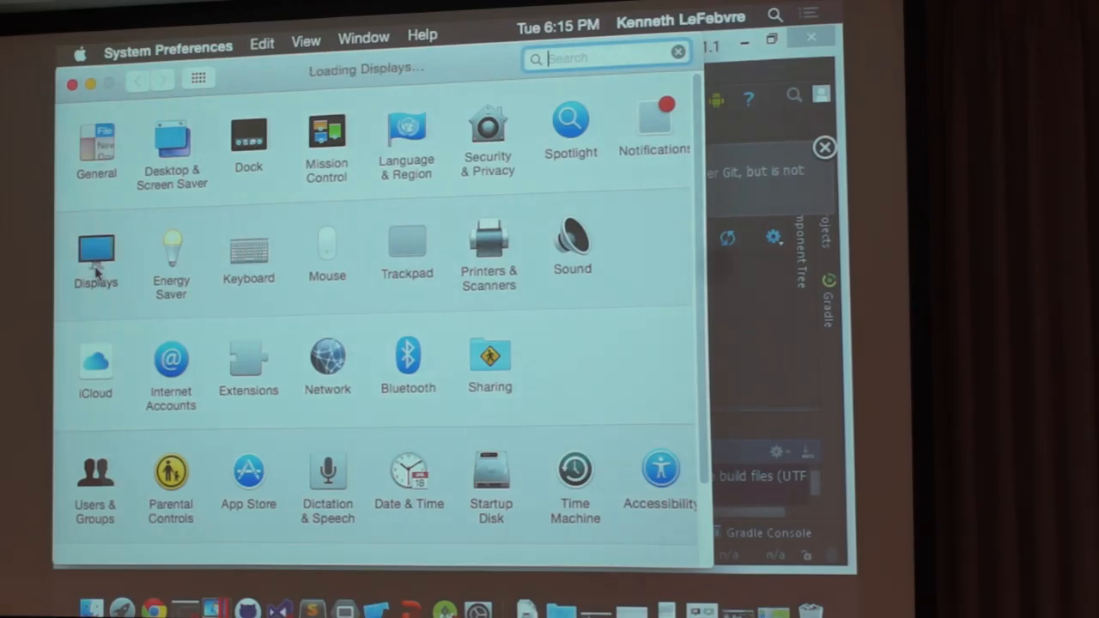
{"action": "left_click", "coordinate": [96, 249]}
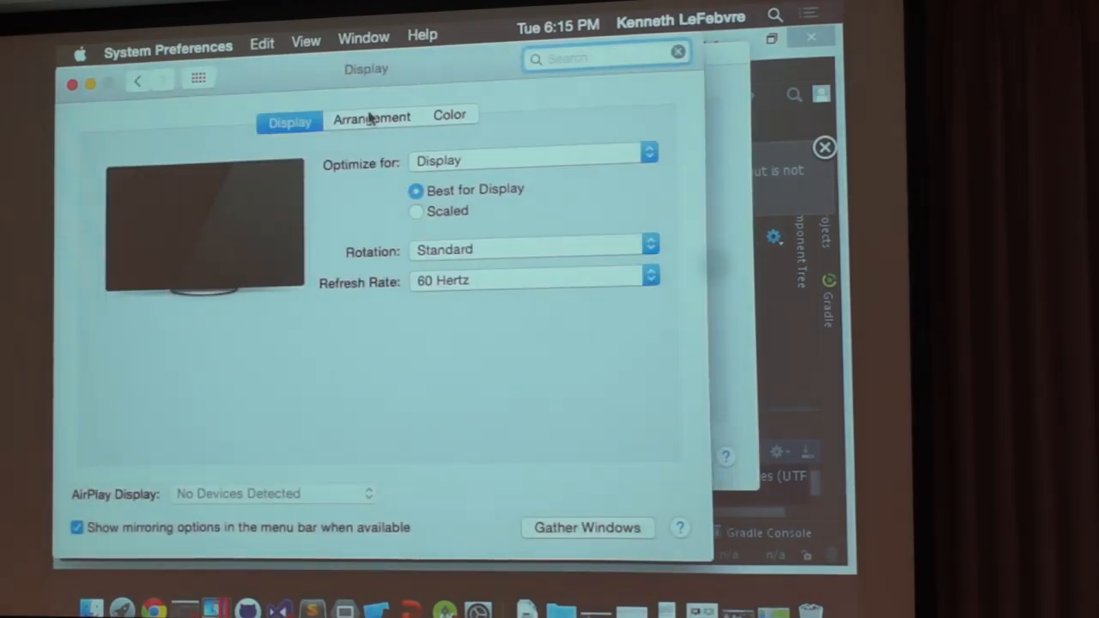
{"action": "left_click", "coordinate": [372, 116]}
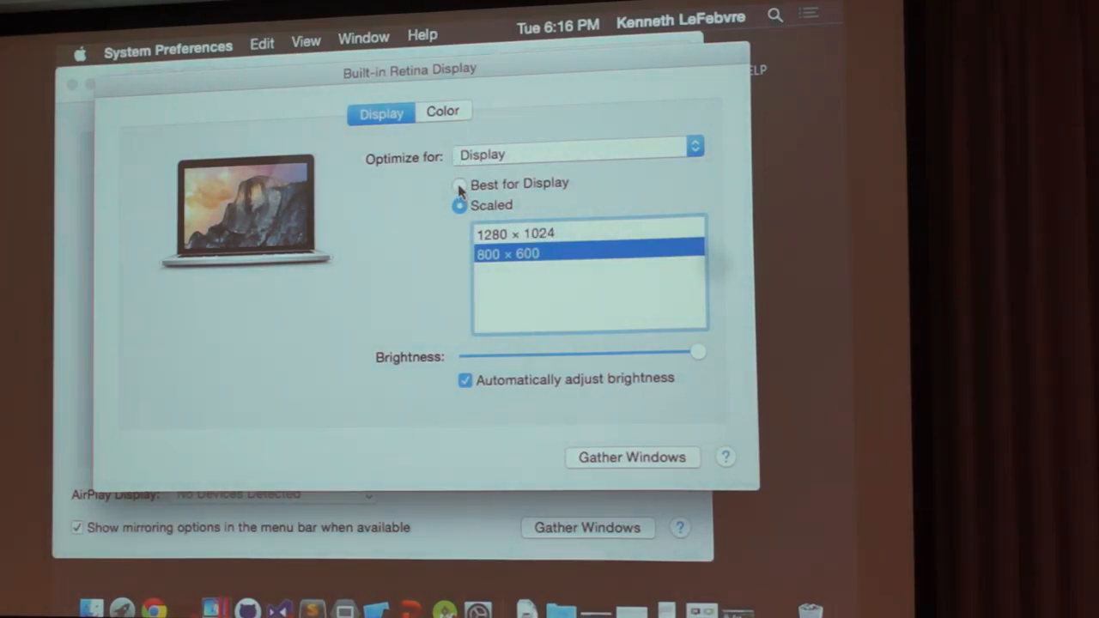
{"action": "left_click", "coordinate": [460, 184]}
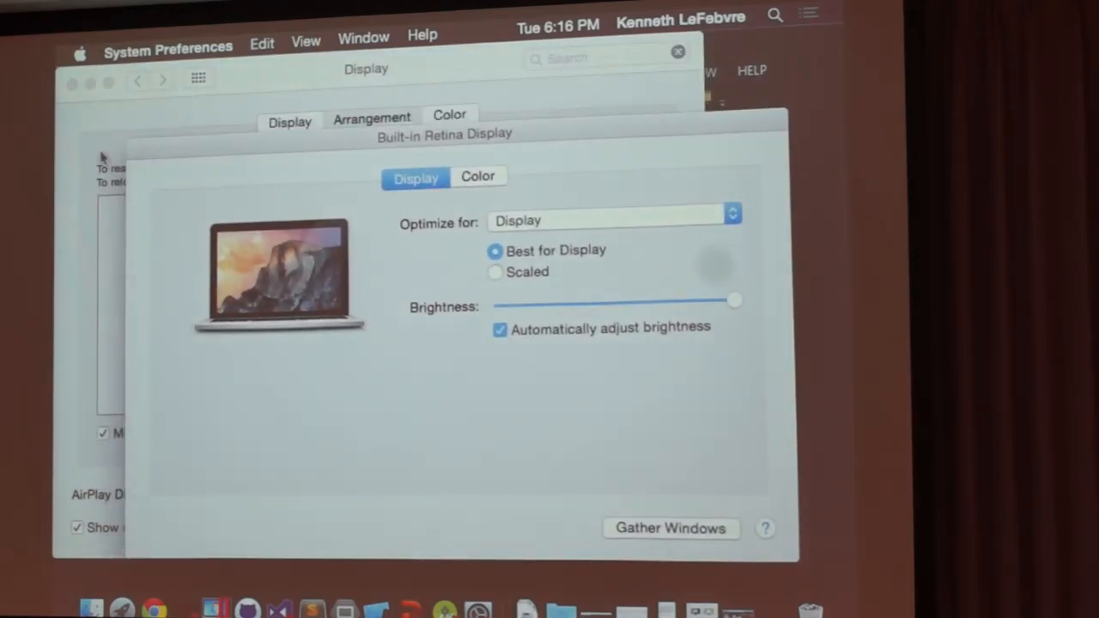
{"action": "left_click", "coordinate": [371, 117]}
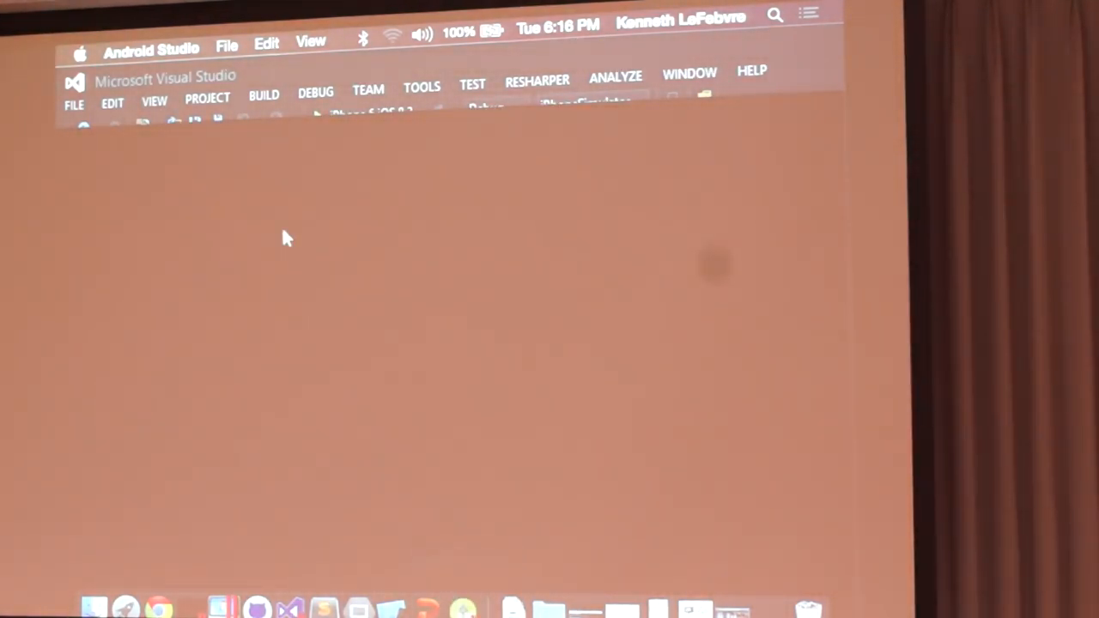
{"action": "left_click", "coordinate": [153, 45]}
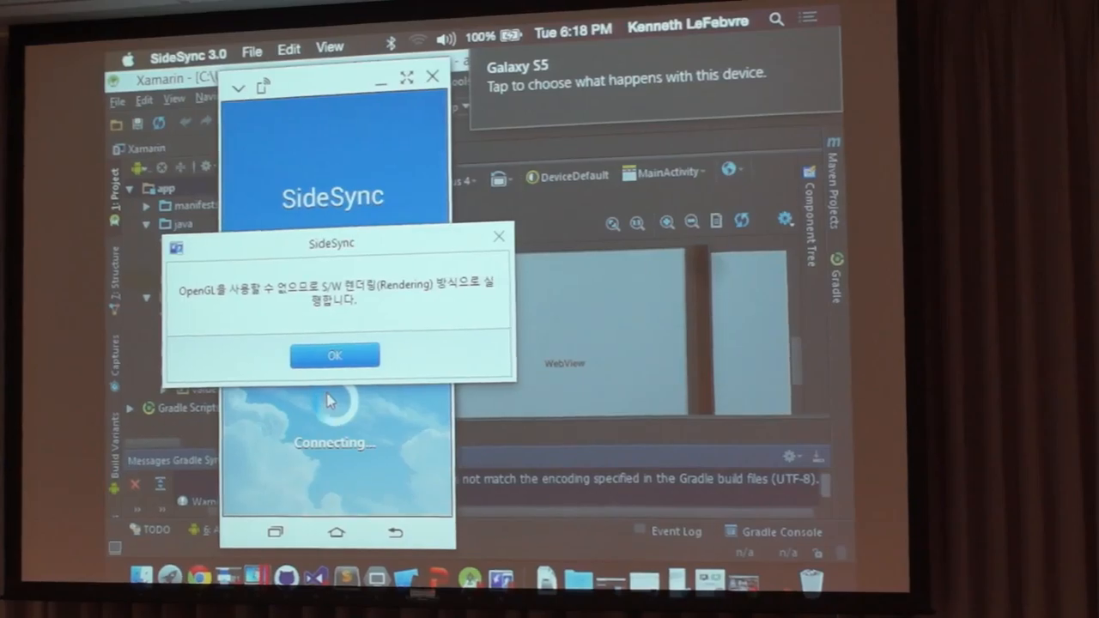
Step: Dismiss the SideSync OpenGL software-rendering notice and close the Android Studio project window
{"action": "left_click", "coordinate": [334, 355]}
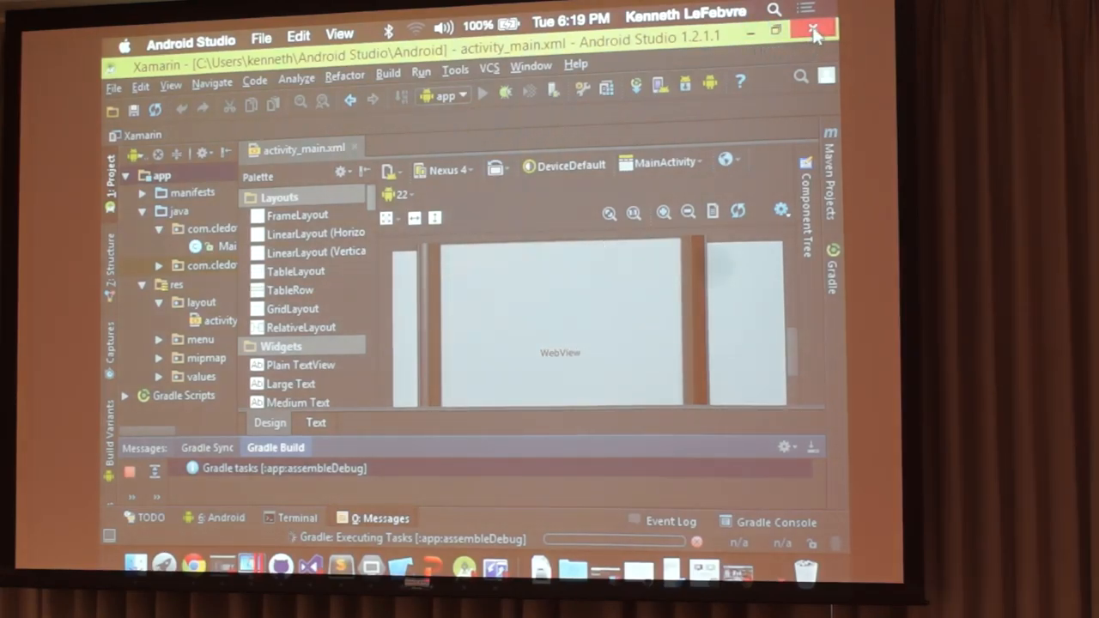
{"action": "left_click", "coordinate": [809, 30]}
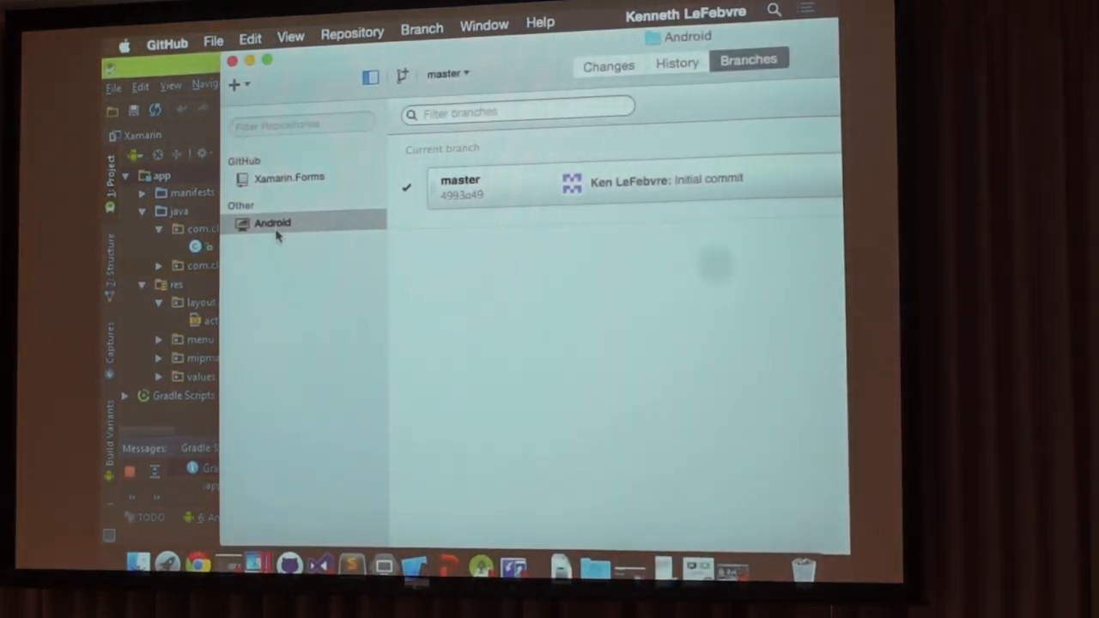
Step: Select the Android repository, then Xamarin.Forms to view its master and stash branches
{"action": "left_click", "coordinate": [290, 177]}
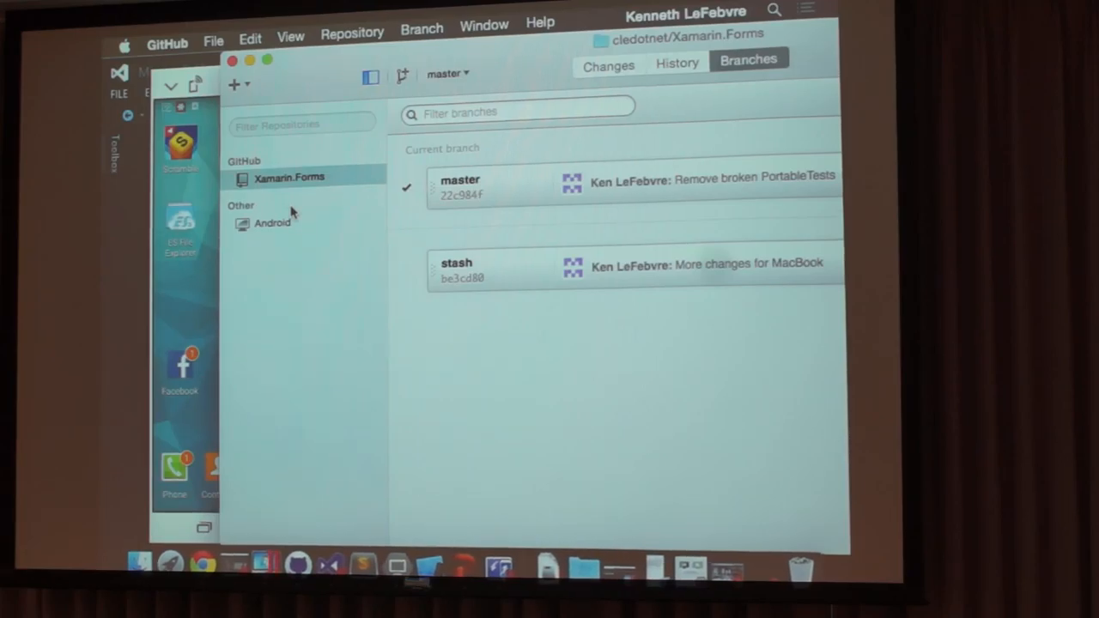
{"action": "left_click", "coordinate": [272, 224]}
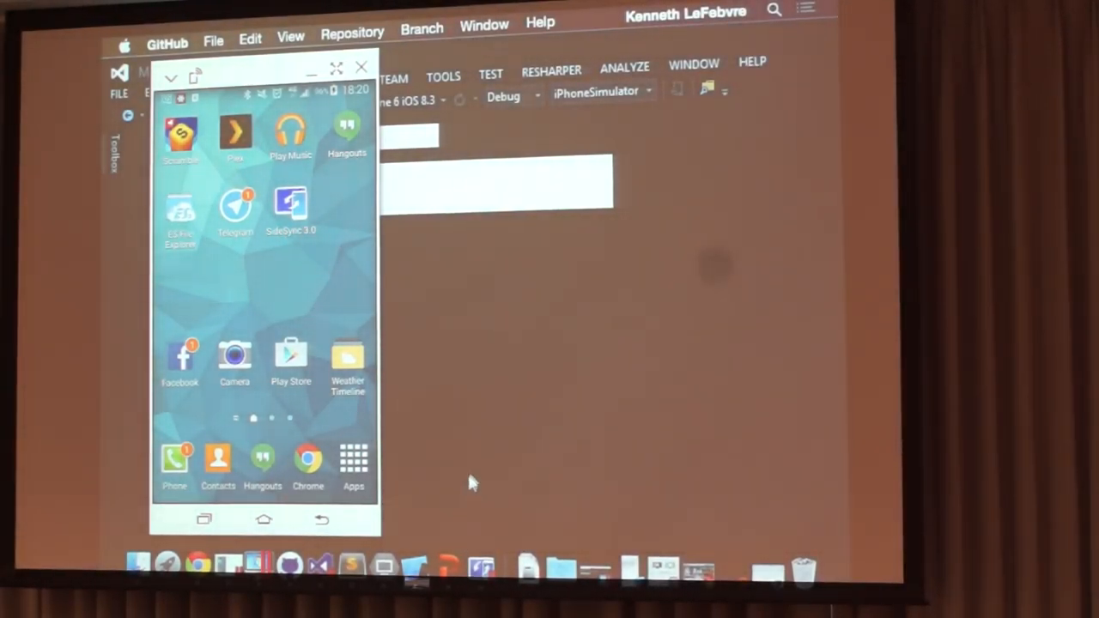
{"action": "mouse_move", "coordinate": [387, 204]}
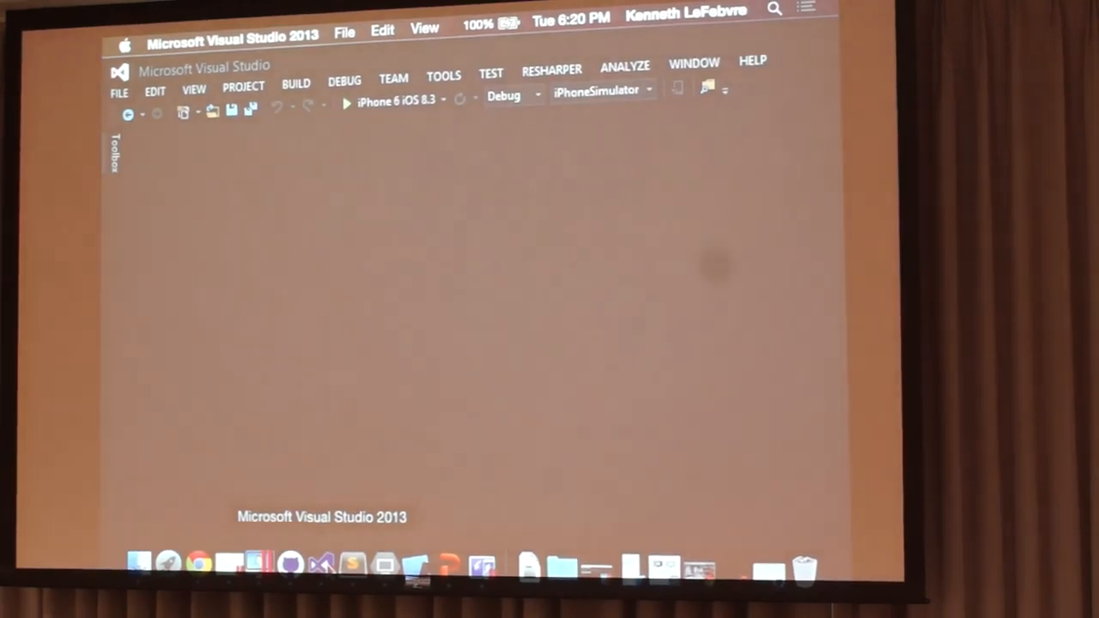
{"action": "right_click", "coordinate": [322, 563]}
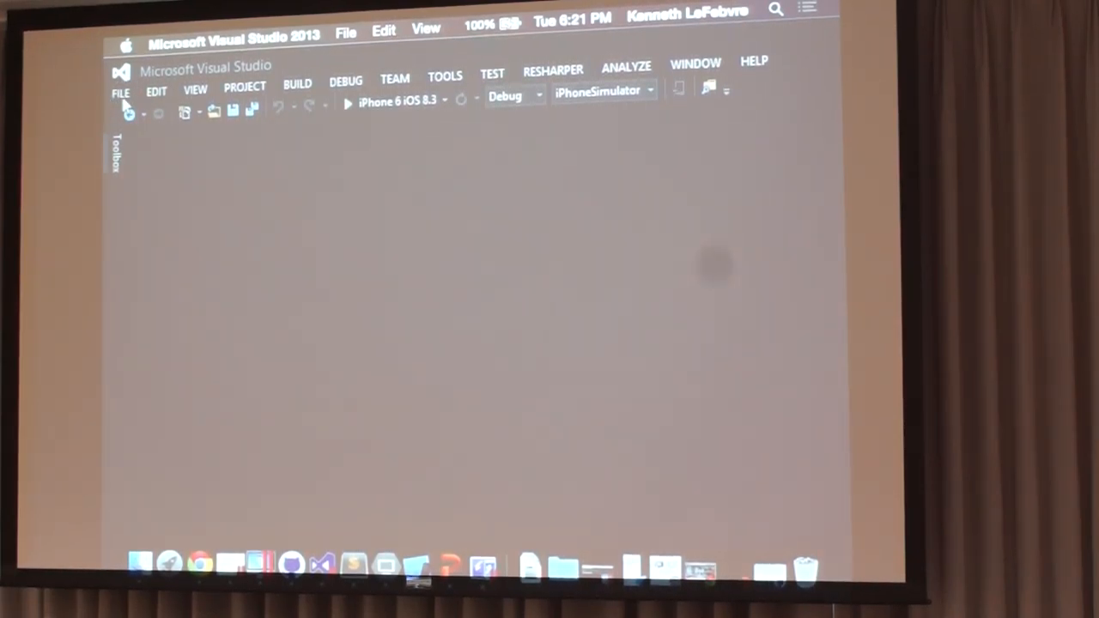
{"action": "mouse_move", "coordinate": [139, 151]}
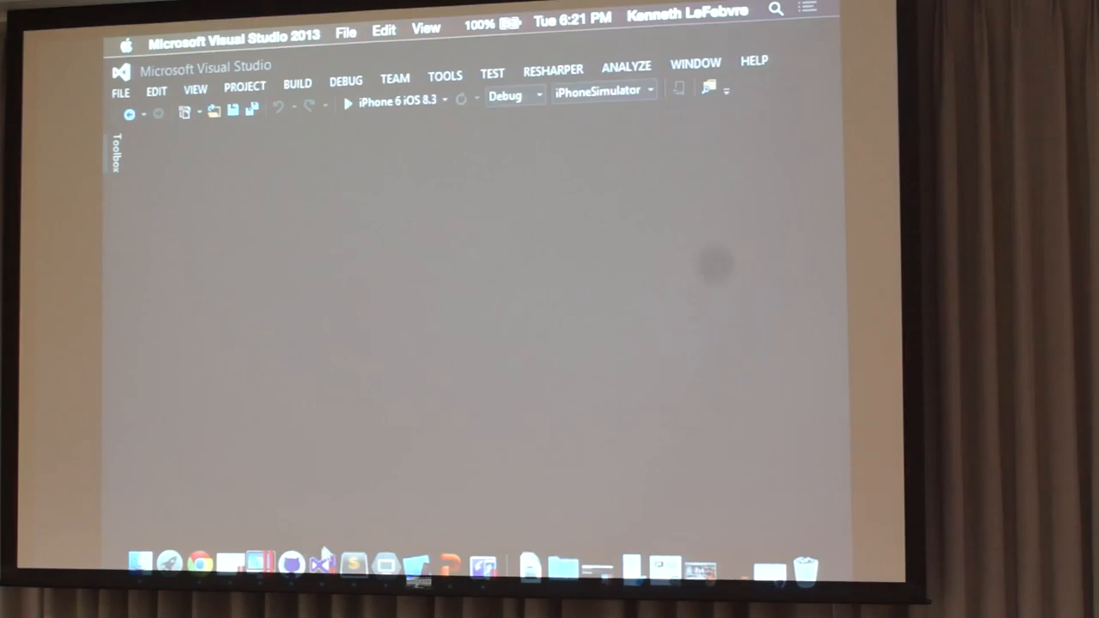
{"action": "right_click", "coordinate": [325, 565]}
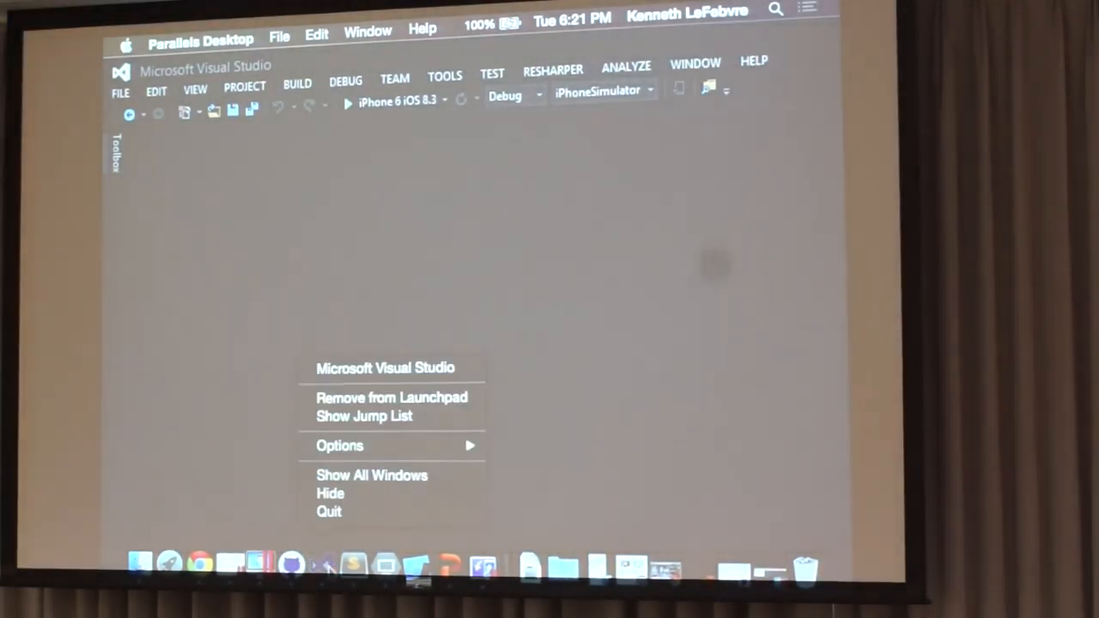
{"action": "left_click", "coordinate": [344, 511]}
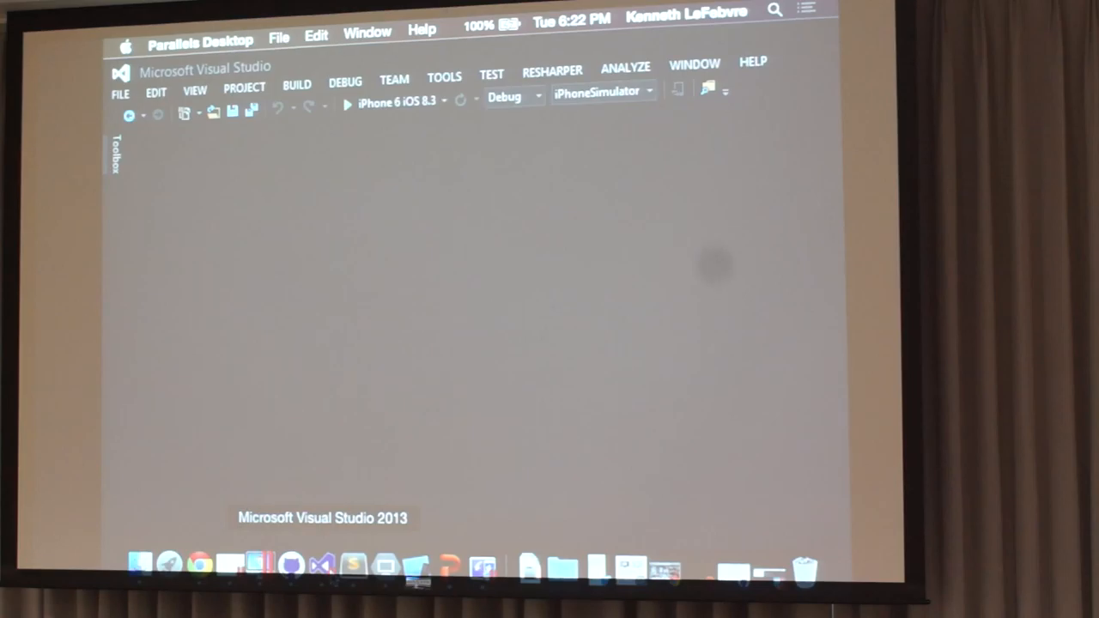
{"action": "right_click", "coordinate": [325, 565]}
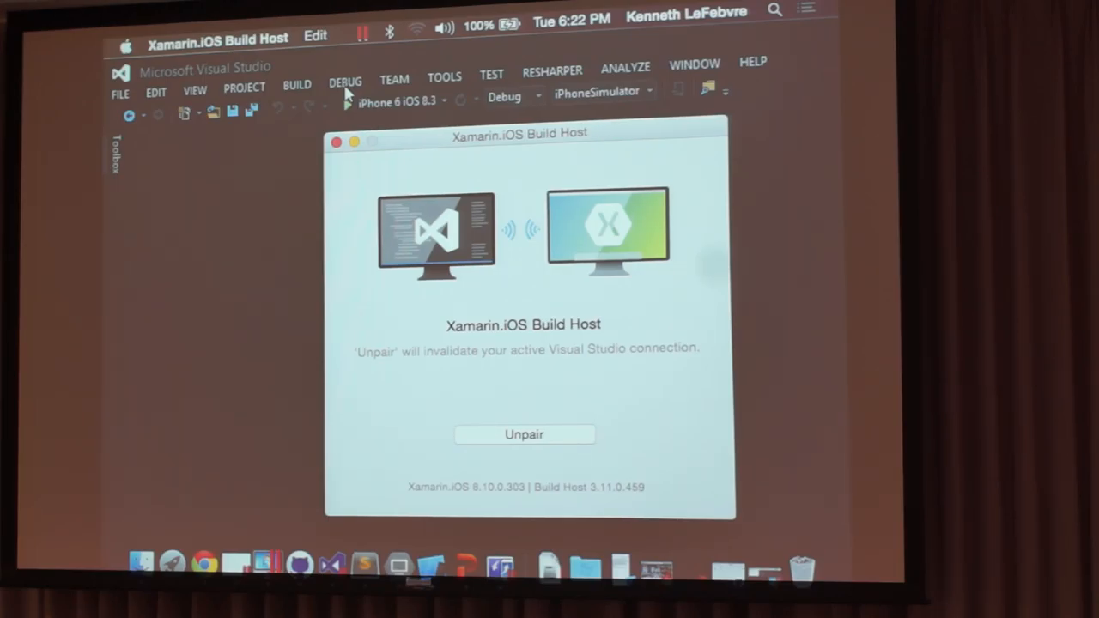
{"action": "mouse_move", "coordinate": [300, 351]}
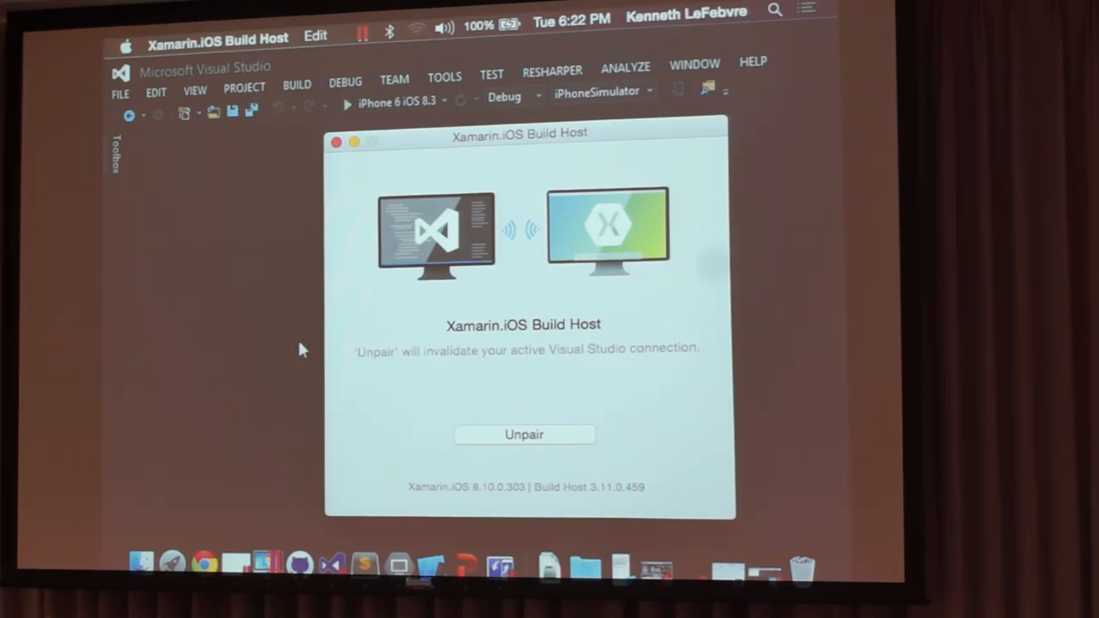
{"action": "mouse_move", "coordinate": [180, 178]}
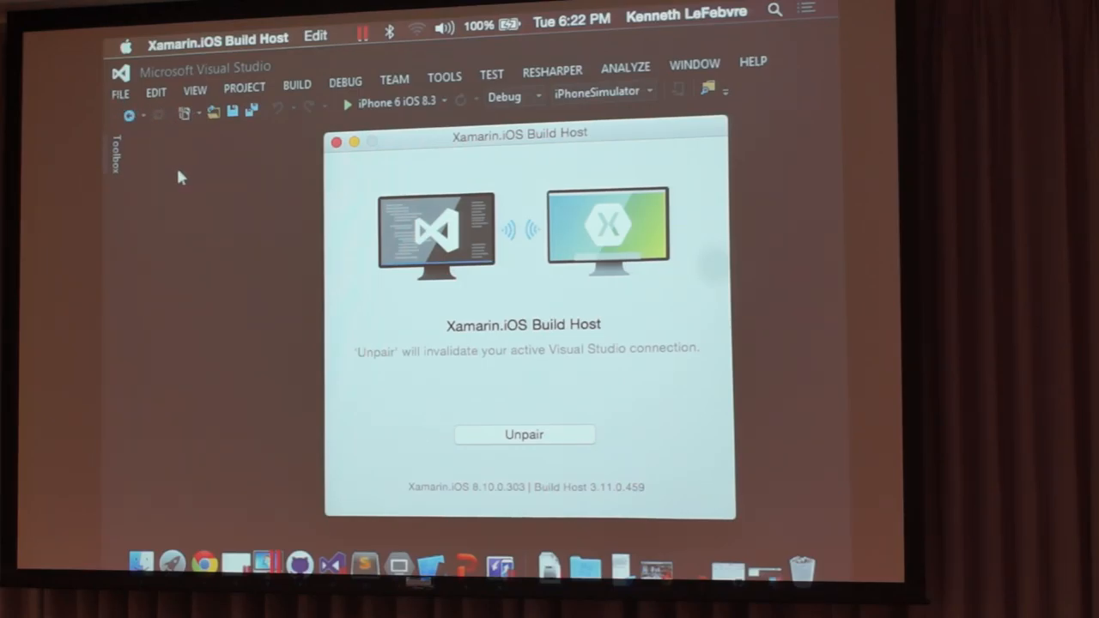
{"action": "mouse_move", "coordinate": [196, 145]}
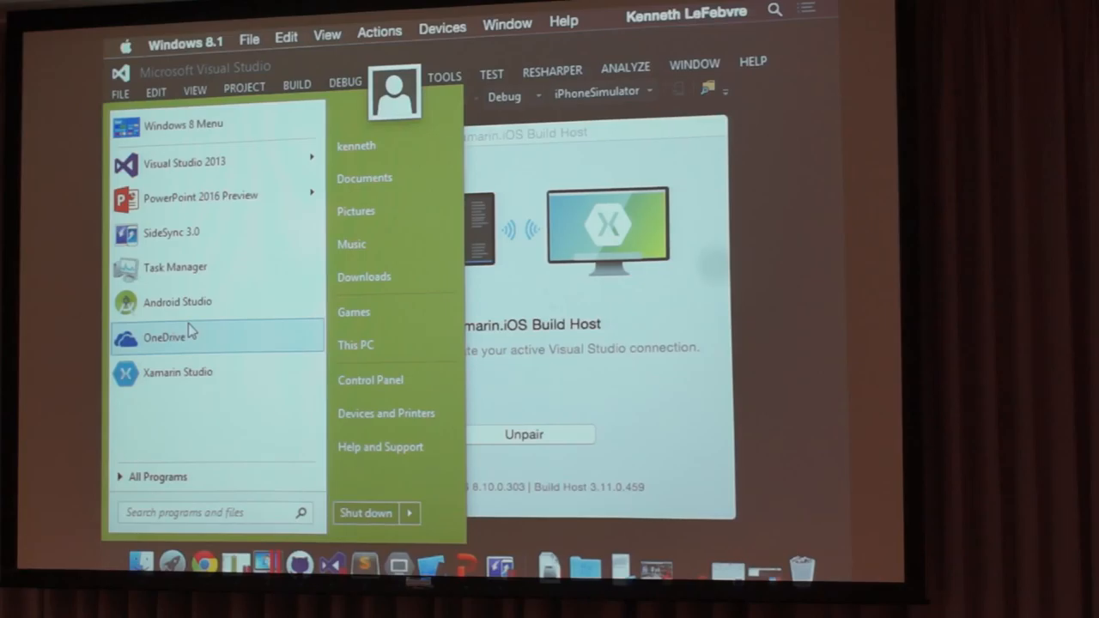
Step: Launch Task Manager to list running apps, including Visual Studio 2013 and SideSync
{"action": "left_click", "coordinate": [187, 287]}
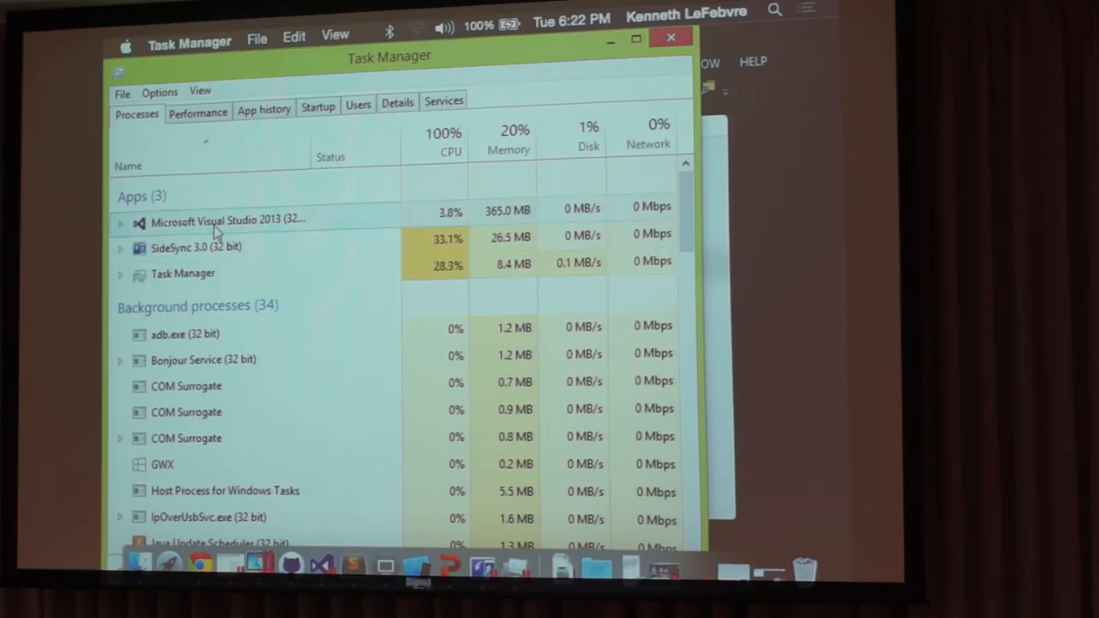
Step: Use the Visual Studio 2013 process's context menu to relaunch Visual Studio Premium 2013
{"action": "right_click", "coordinate": [214, 220]}
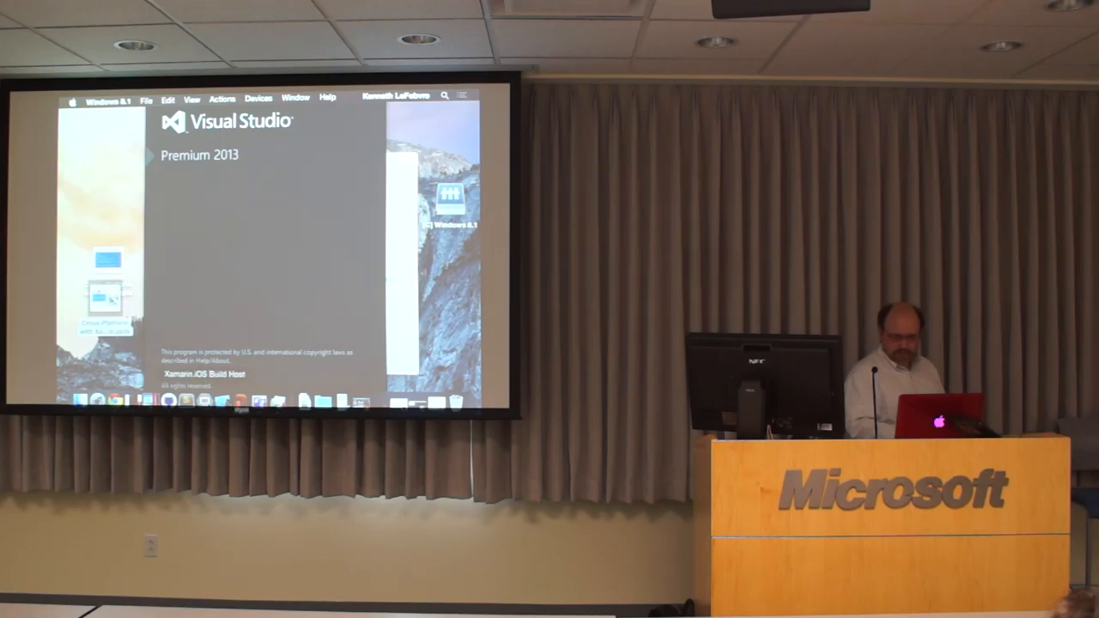
{"action": "right_click", "coordinate": [255, 401]}
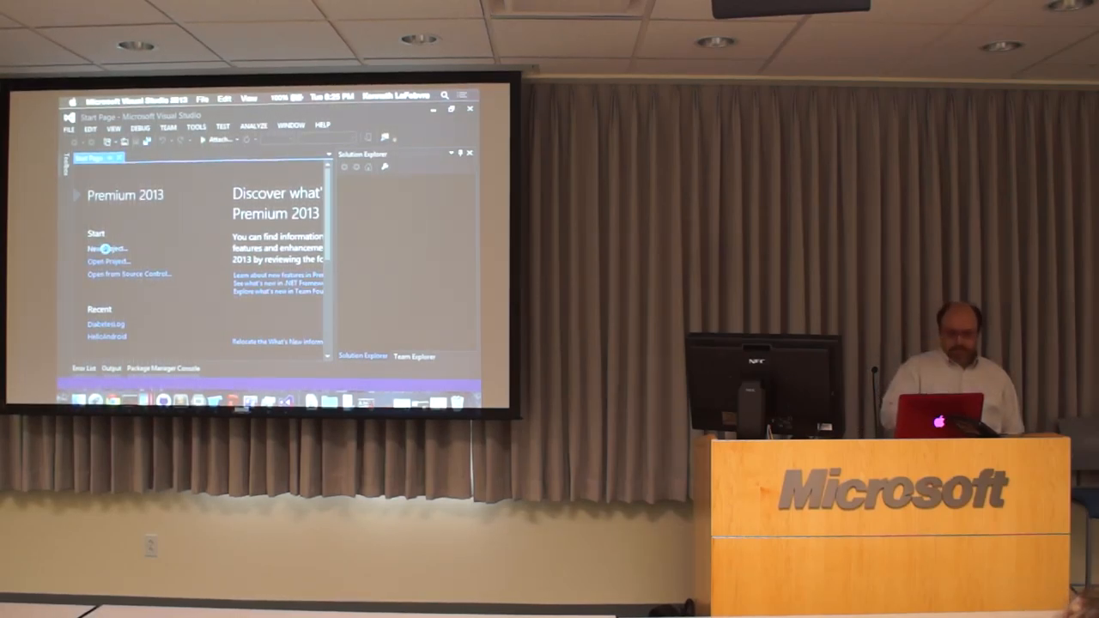
Step: Start a new Blank App (Android) project and enter the name 'Hello'
{"action": "left_click", "coordinate": [97, 248]}
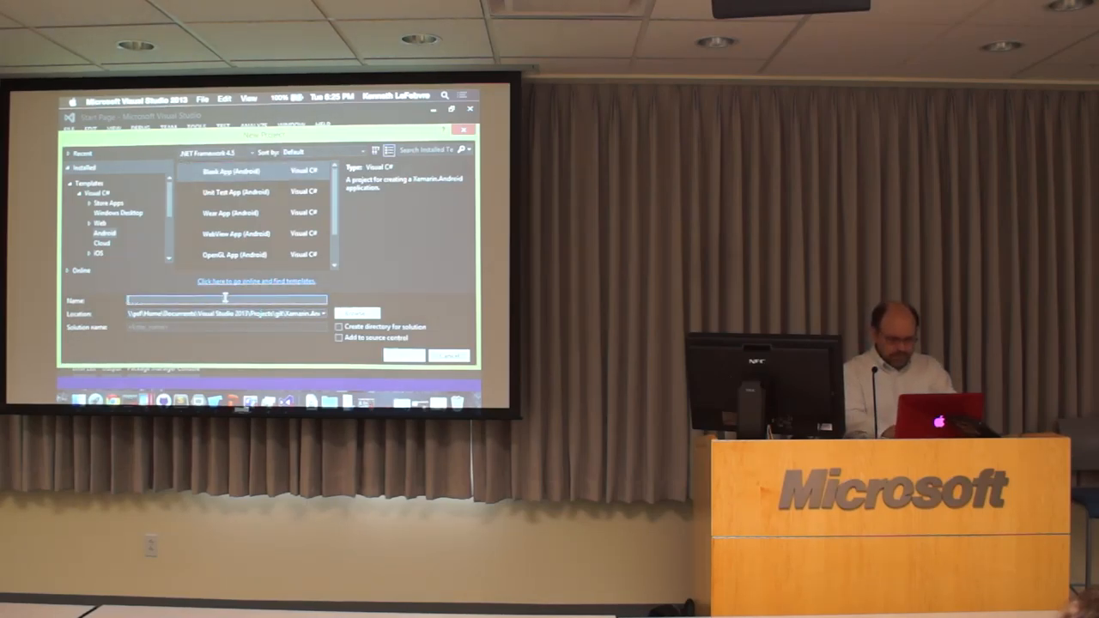
{"action": "type", "text": "Hello"}
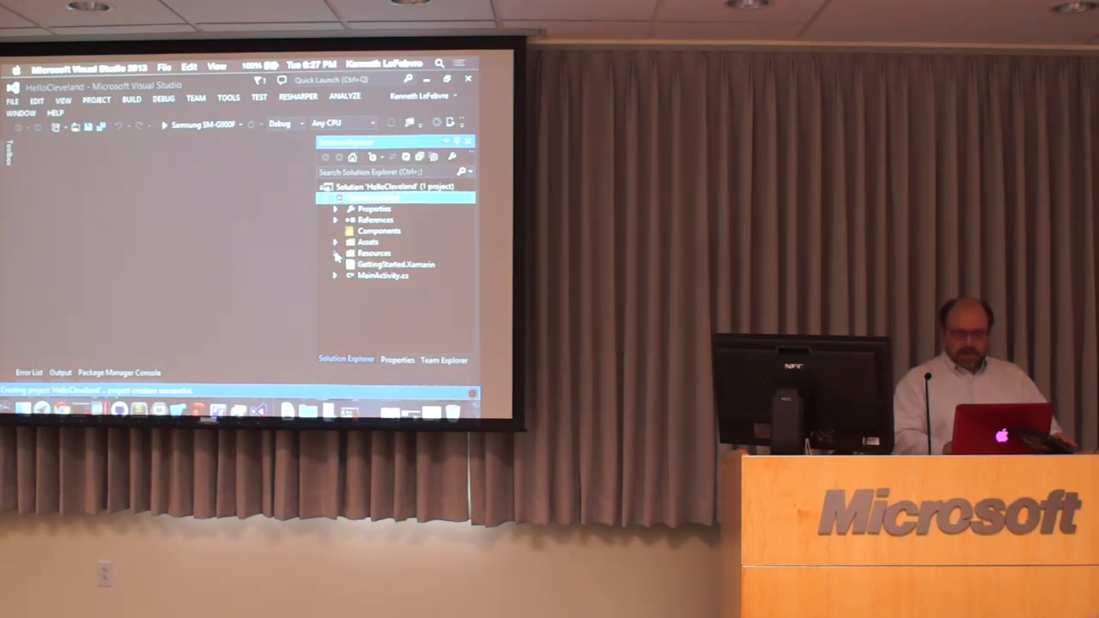
Step: Expand HelloCleveland's Resources folder and its layout subfolder in Solution Explorer
{"action": "left_click", "coordinate": [335, 252]}
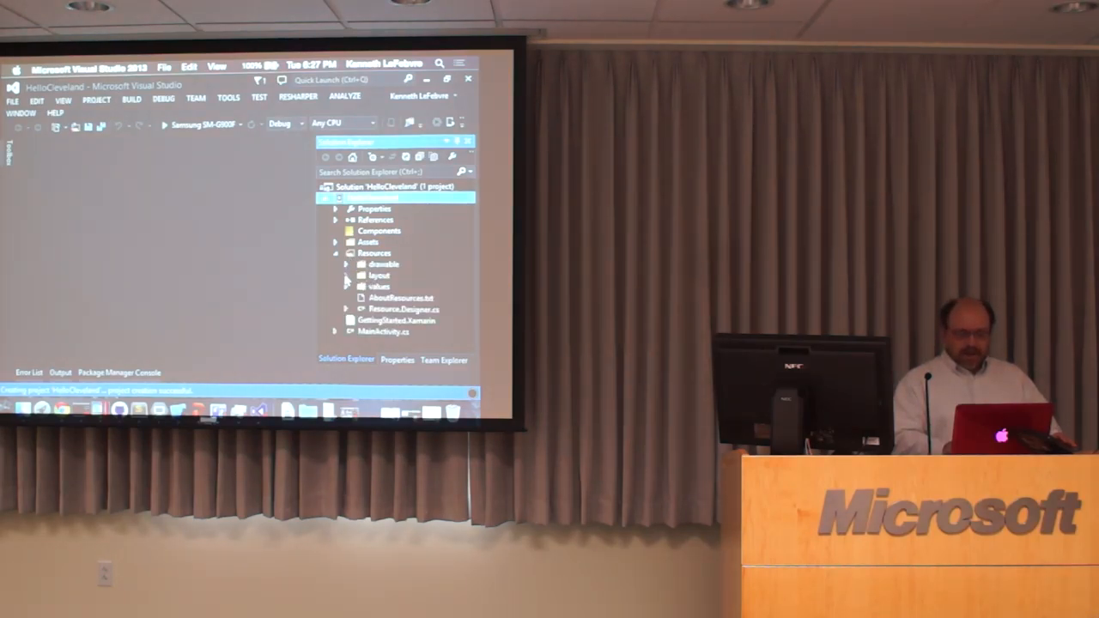
{"action": "left_click", "coordinate": [345, 275]}
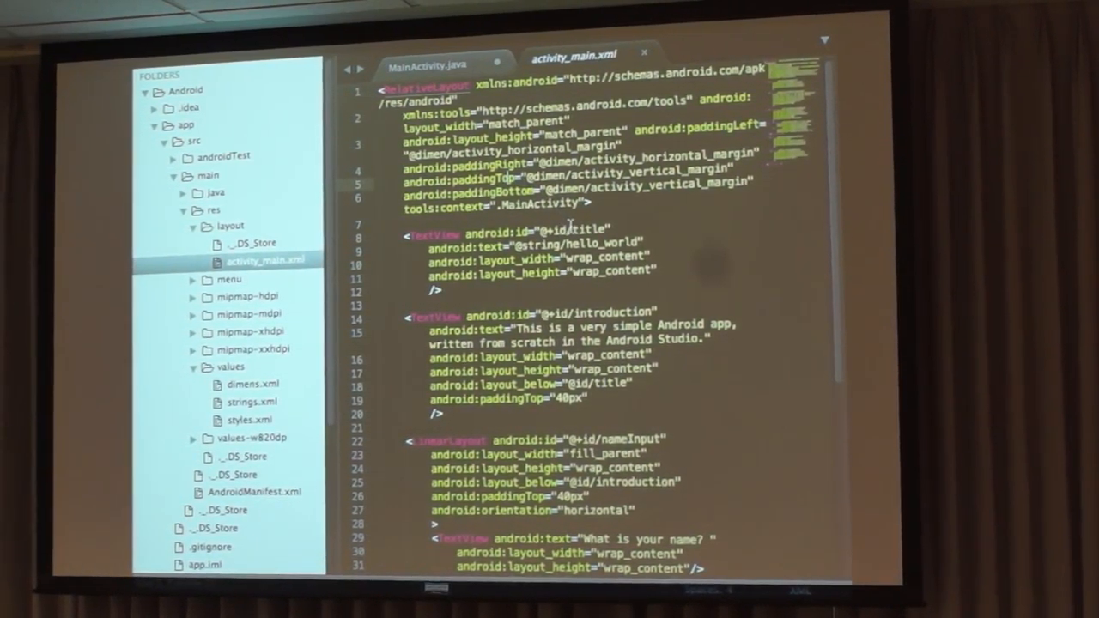
Step: Scroll through the Android Studio activity_main.xml layout in Sublime Text
{"action": "scroll", "scroll_direction": "down", "scroll_amount": 3}
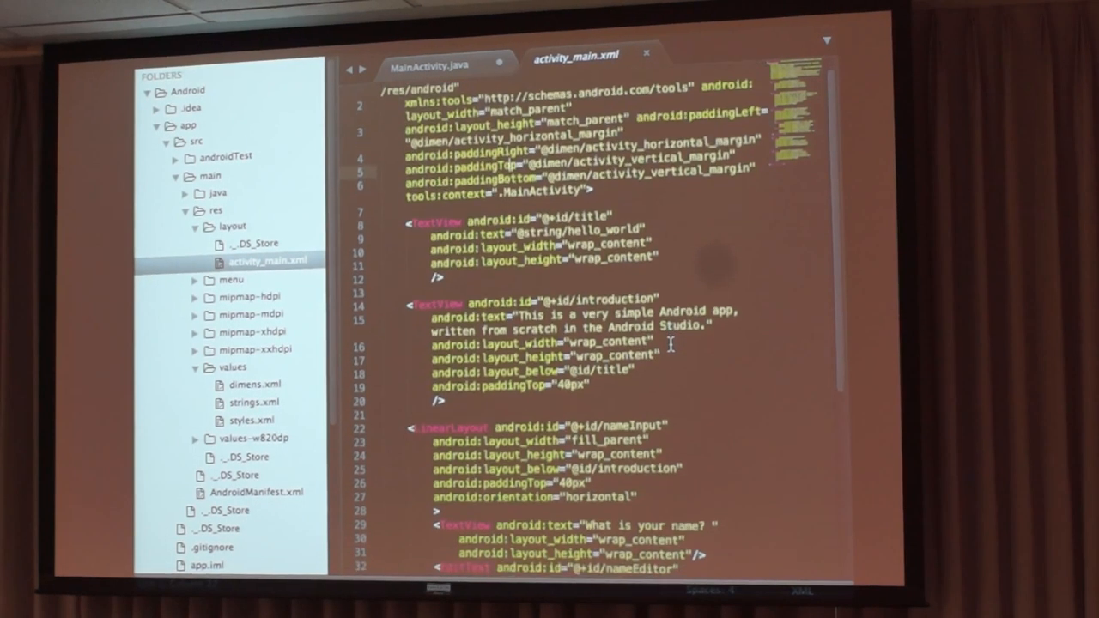
{"action": "scroll", "scroll_direction": "down", "scroll_amount": 3}
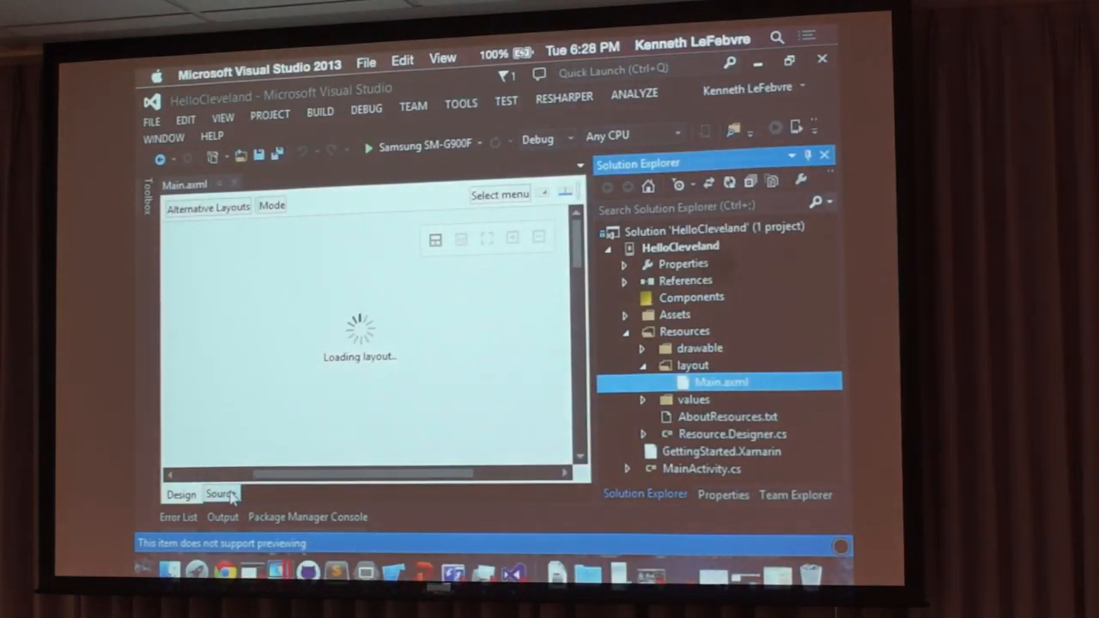
Step: Switch Main.axml to Source view and paste in the activity_main.xml layout
{"action": "left_click", "coordinate": [219, 495]}
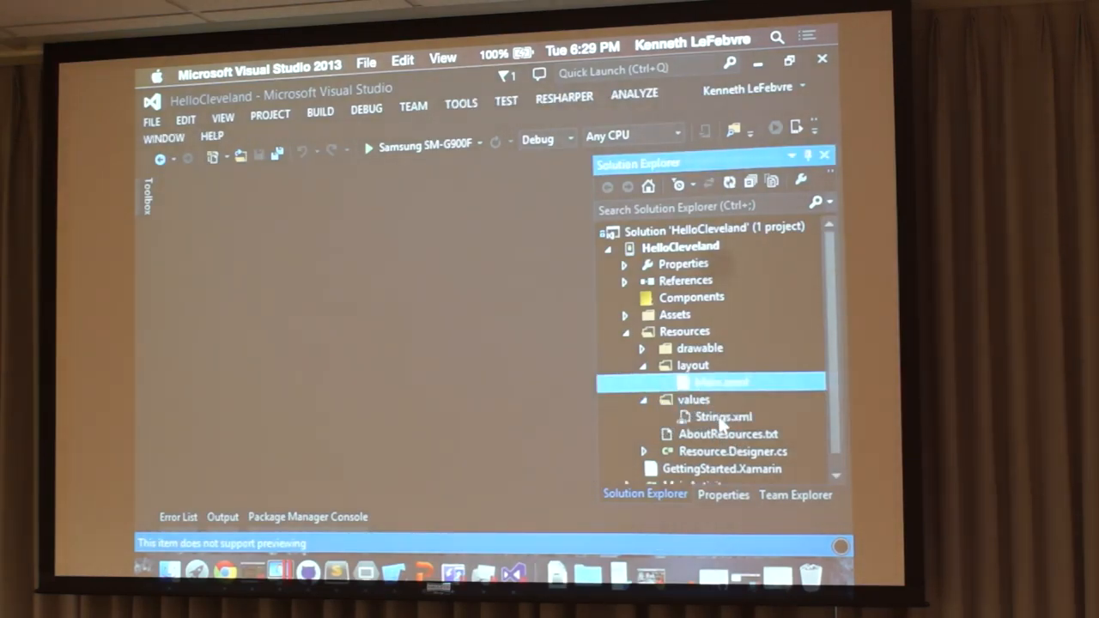
{"action": "left_click", "coordinate": [724, 417]}
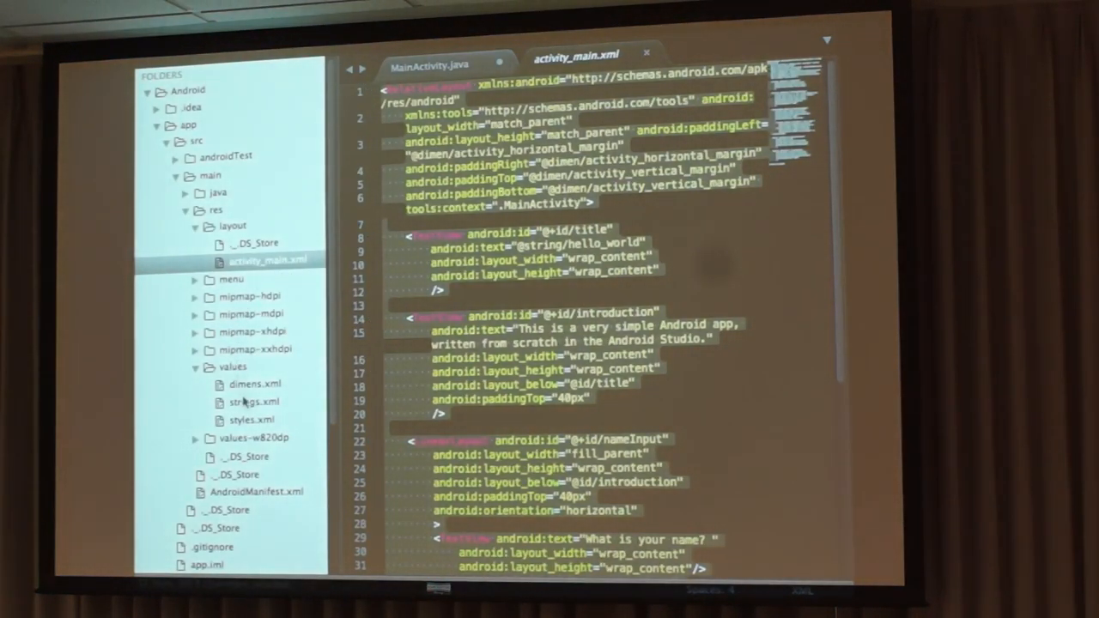
Step: Open the Android app's strings.xml in Sublime Text and copy its resources
{"action": "double_click", "coordinate": [251, 402]}
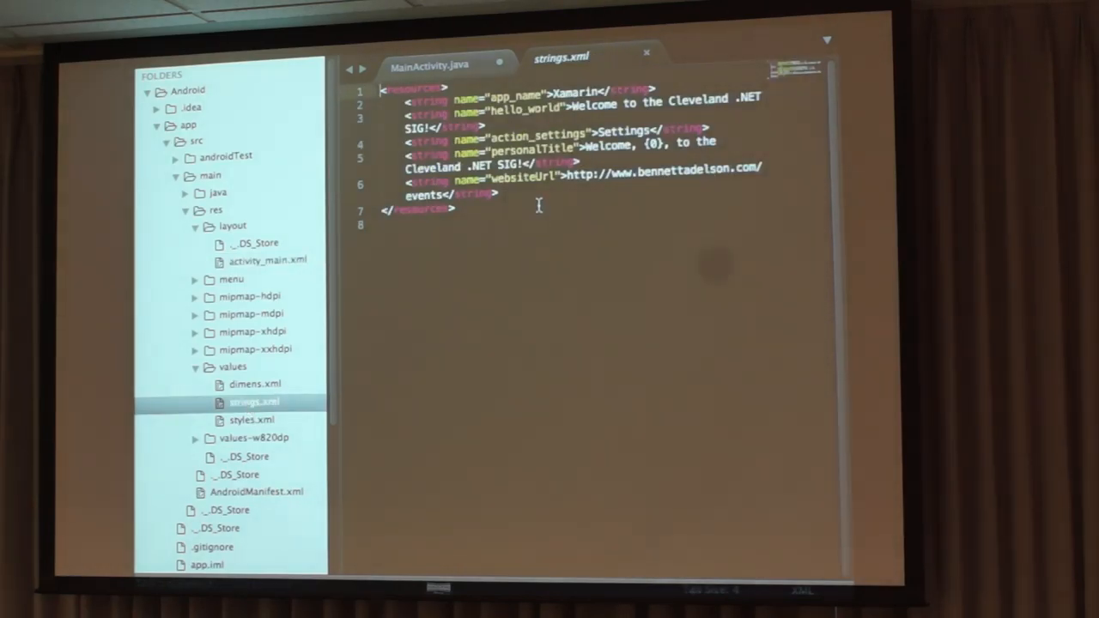
{"action": "right_click", "coordinate": [539, 206]}
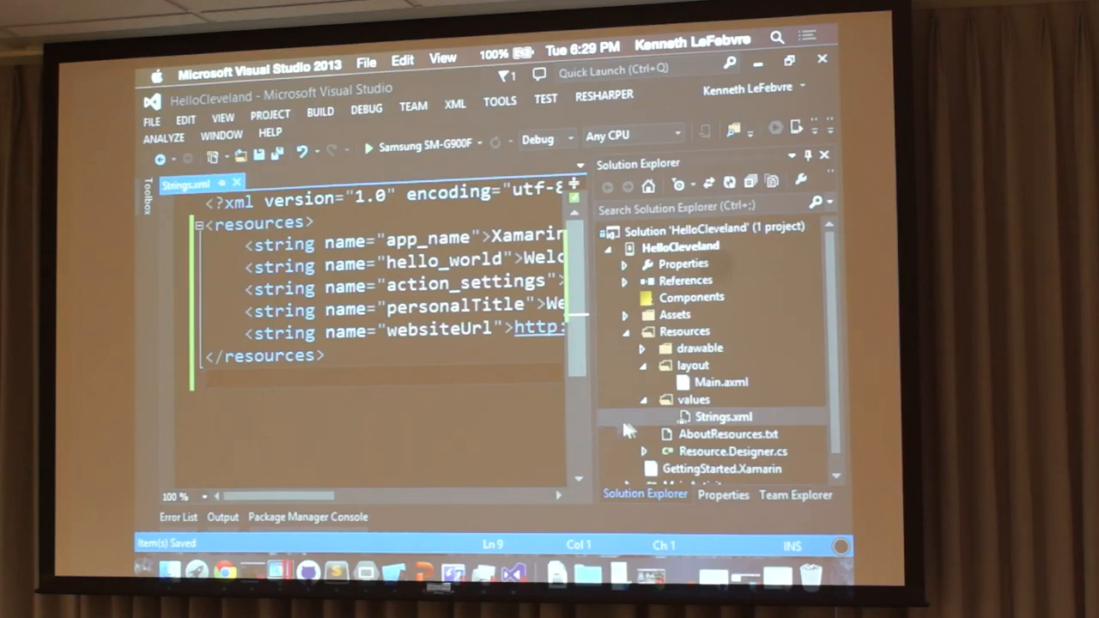
Step: Select HelloCleveland's values folder in Solution Explorer and open its context menu
{"action": "left_click", "coordinate": [723, 416]}
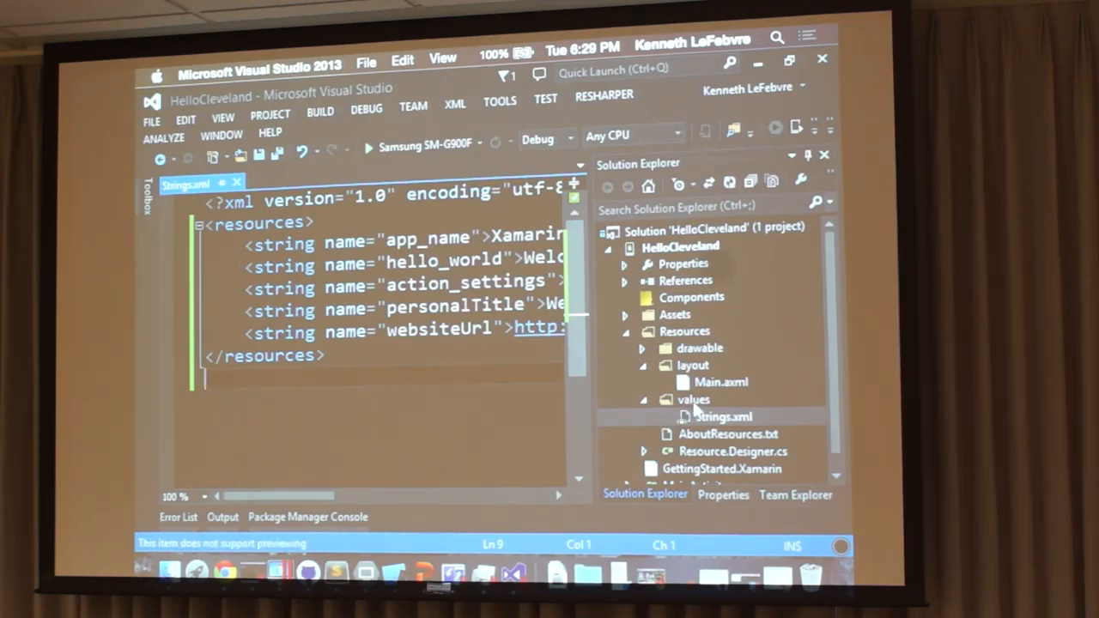
{"action": "right_click", "coordinate": [723, 399]}
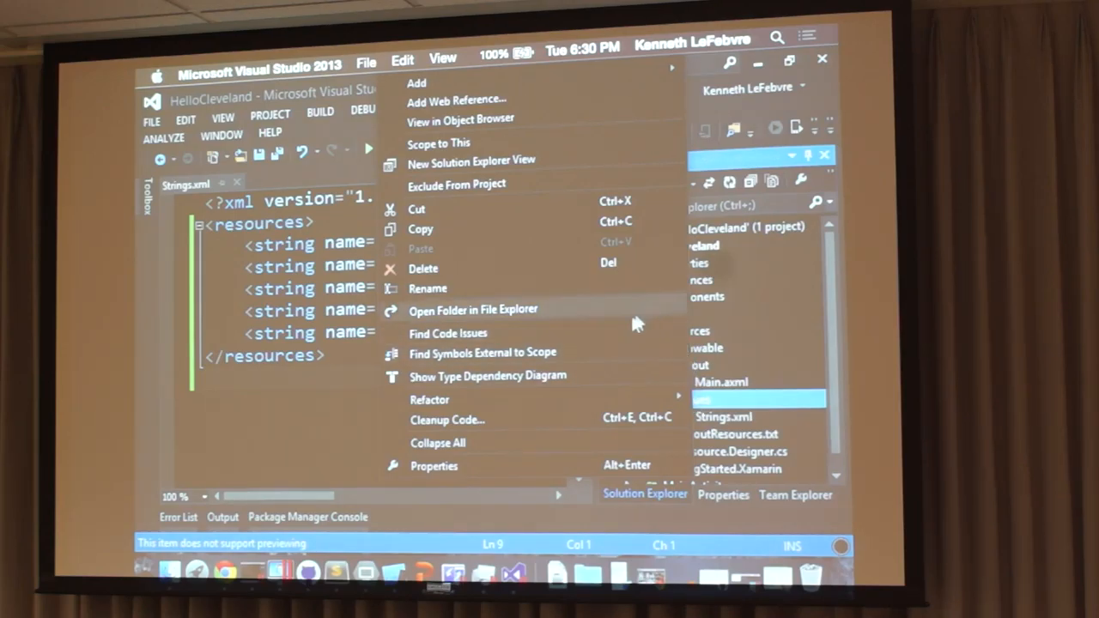
{"action": "mouse_move", "coordinate": [582, 320]}
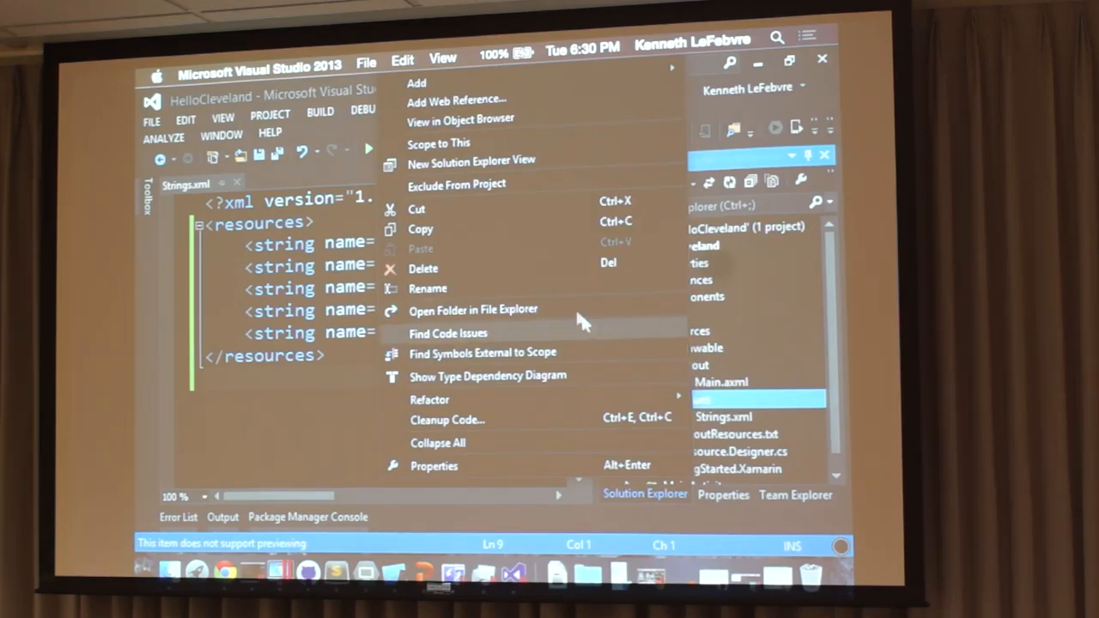
{"action": "mouse_move", "coordinate": [447, 99]}
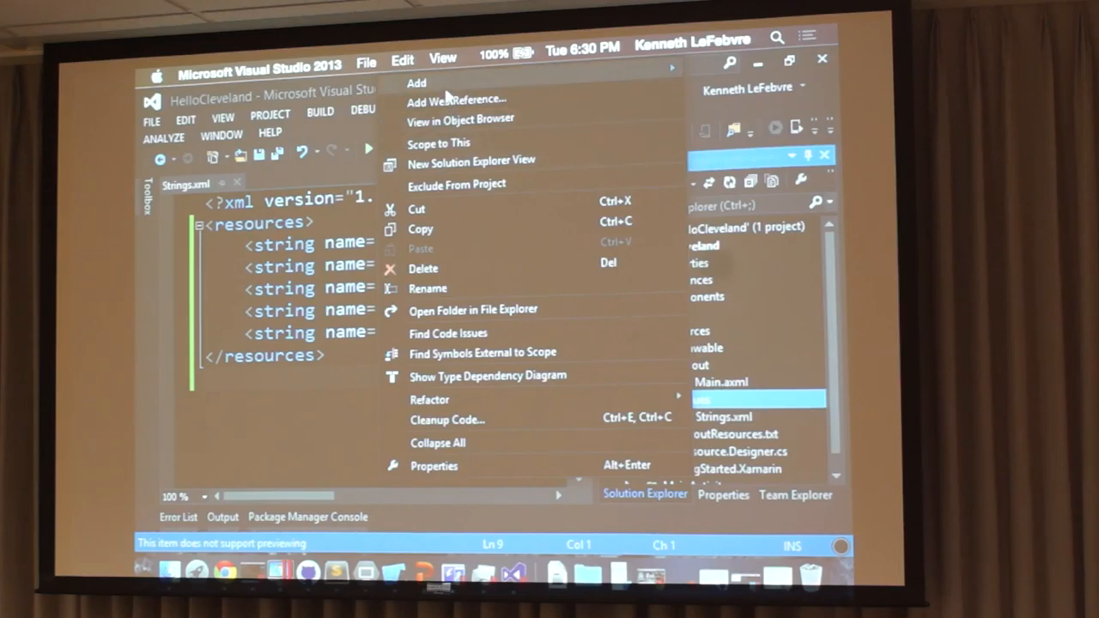